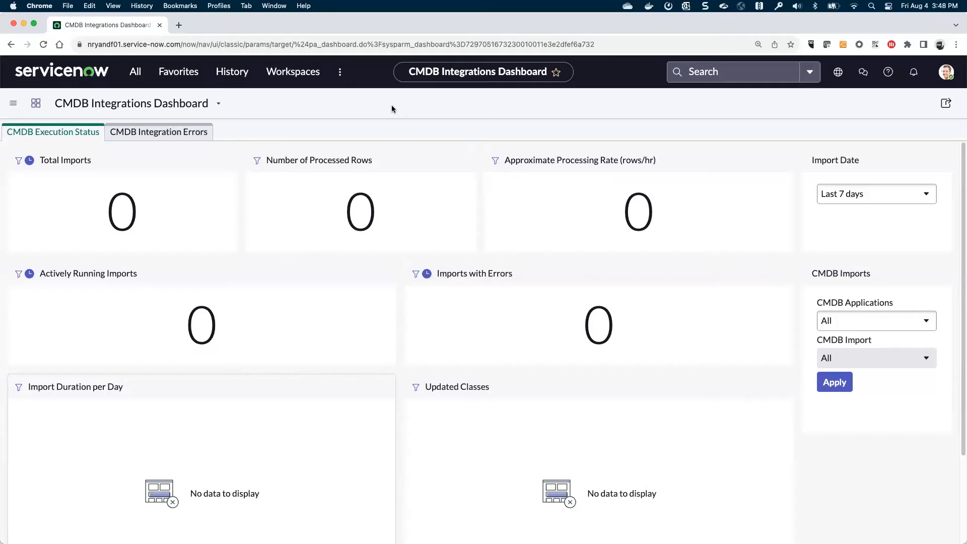
mouse_move(173, 124)
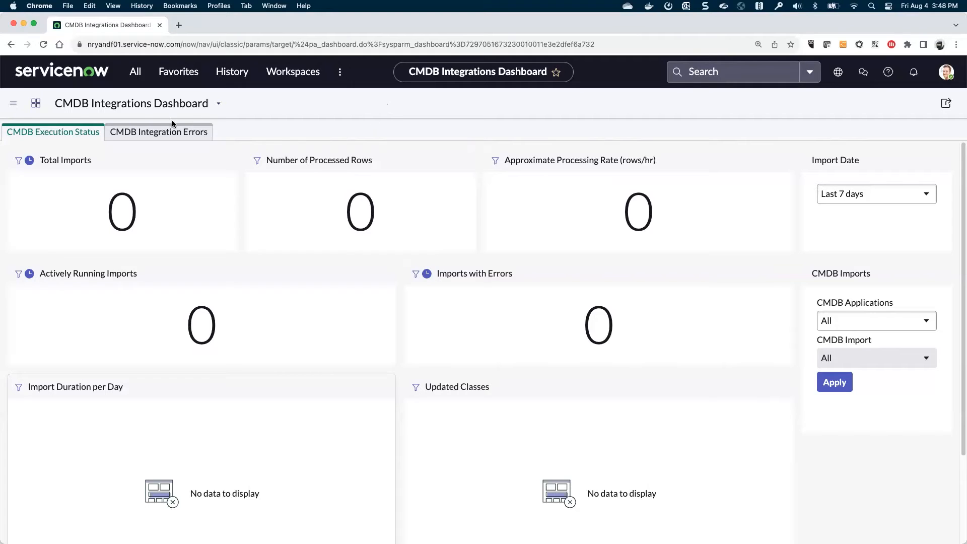
mouse_move(306, 268)
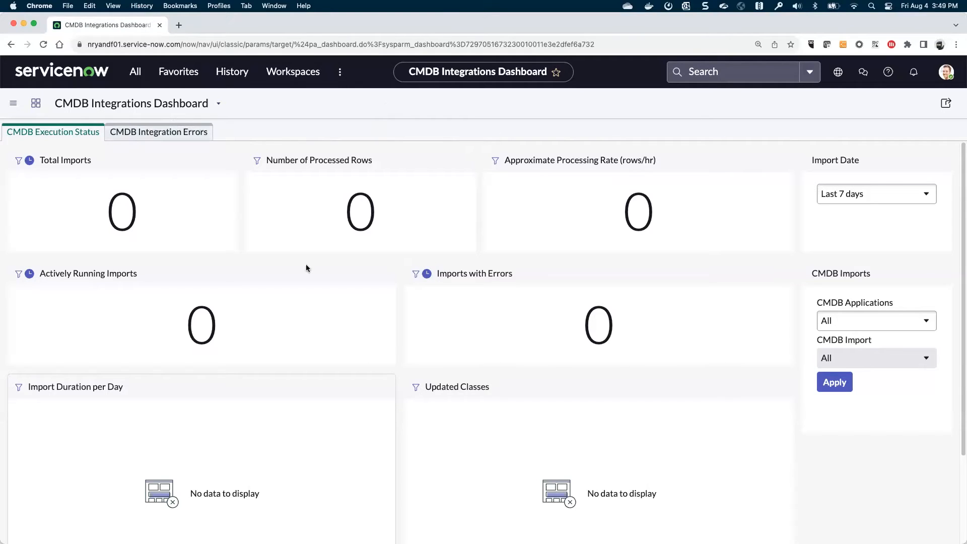
mouse_move(775, 328)
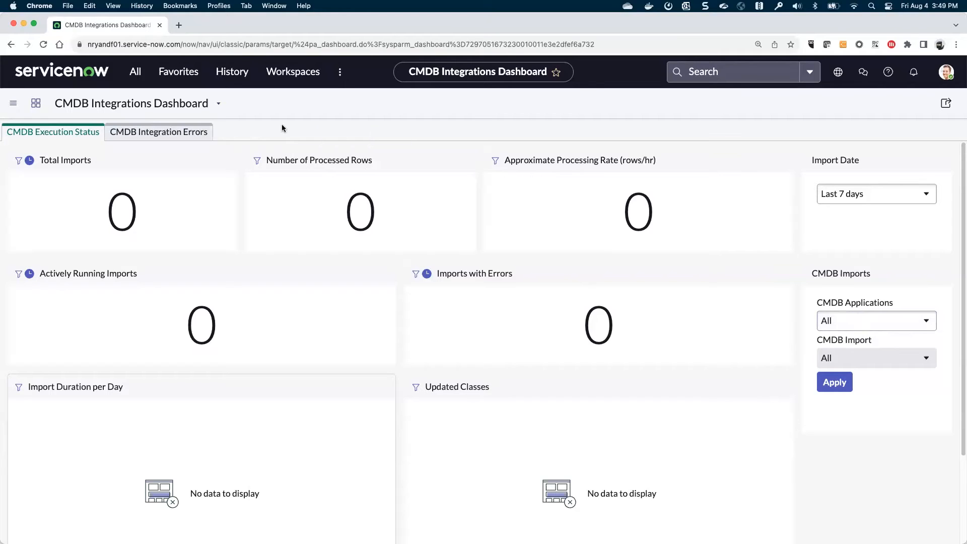
mouse_move(368, 176)
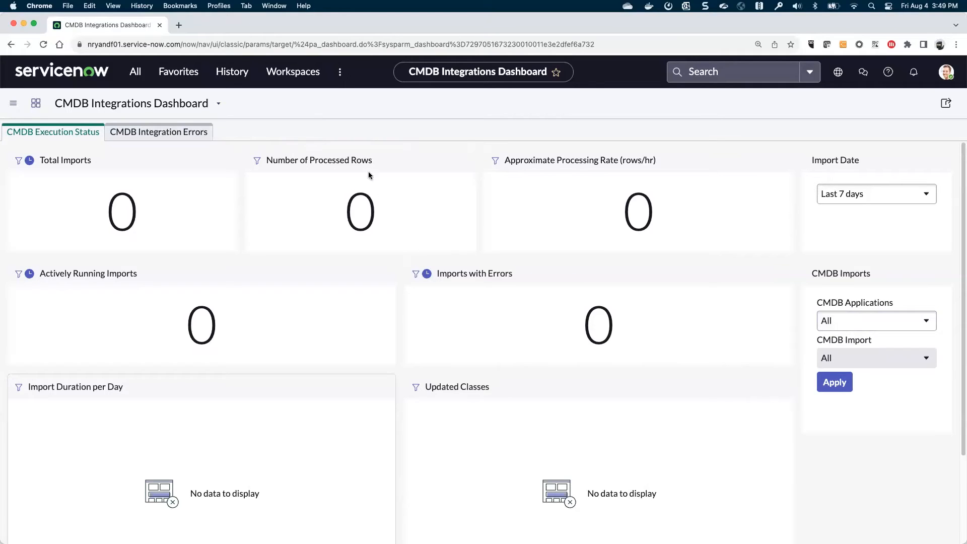
mouse_move(119, 85)
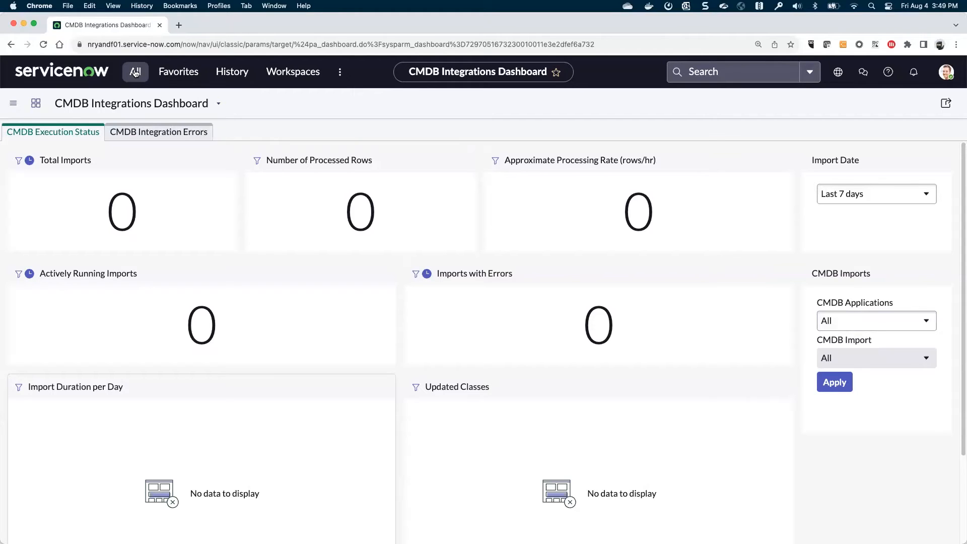
- Filter the All navigator for 'stud' and launch App Engine Studio in a new tab
left_click(134, 71)
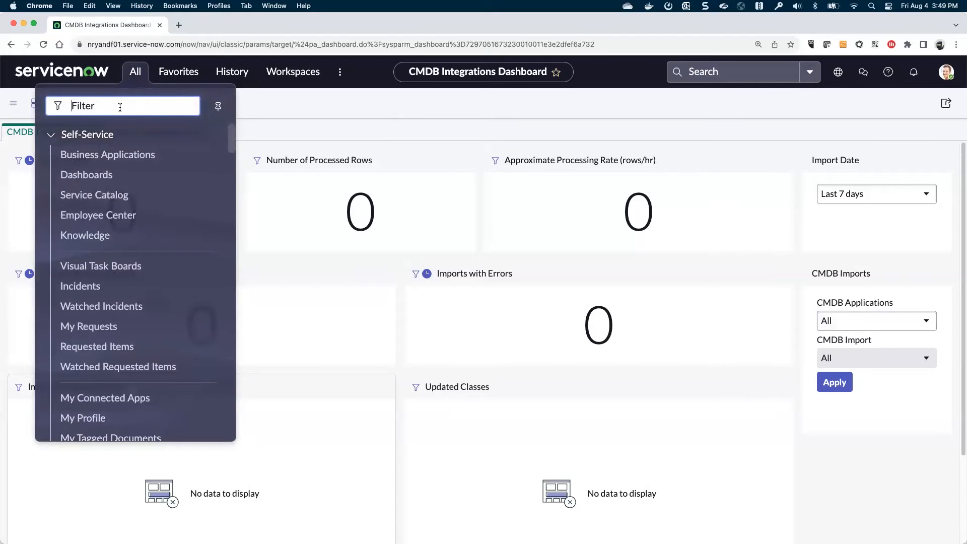
type("studio")
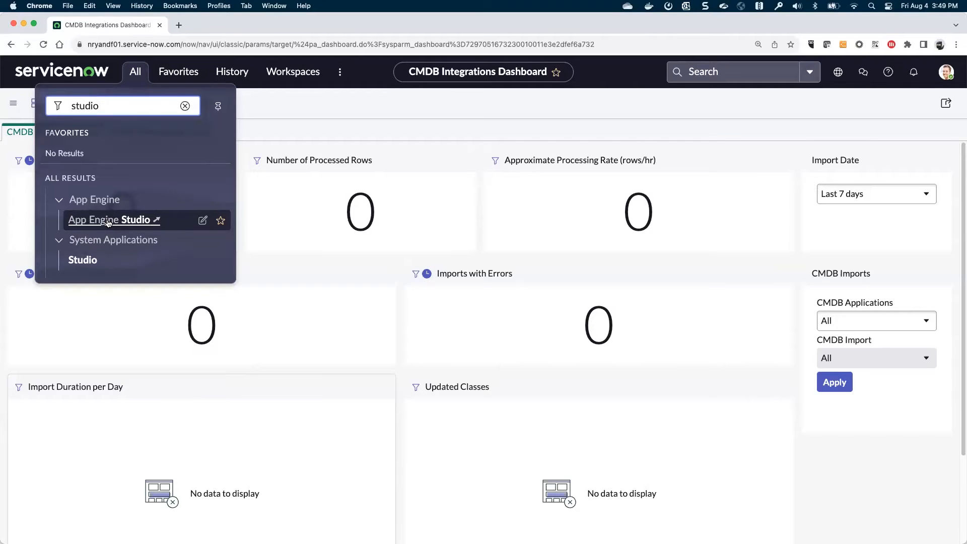
left_click(107, 220)
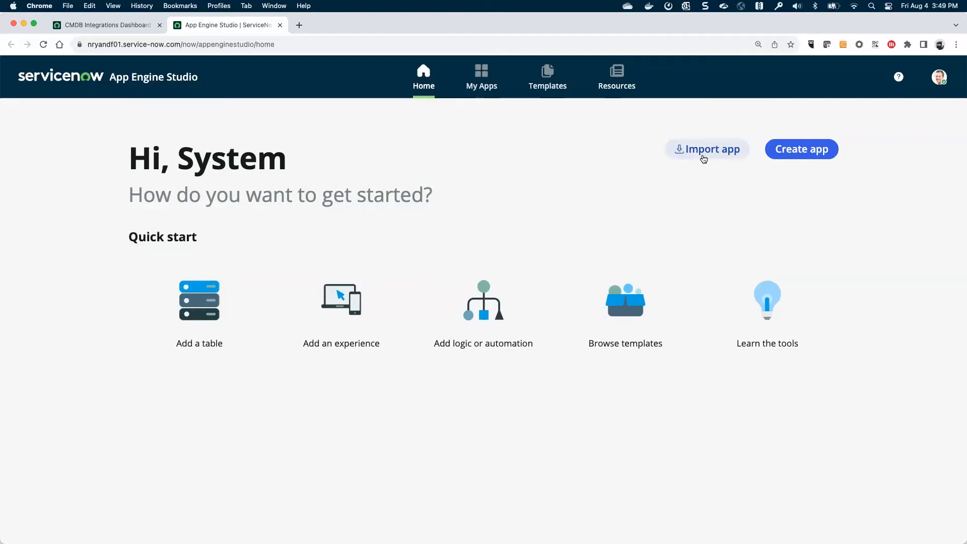
mouse_move(707, 149)
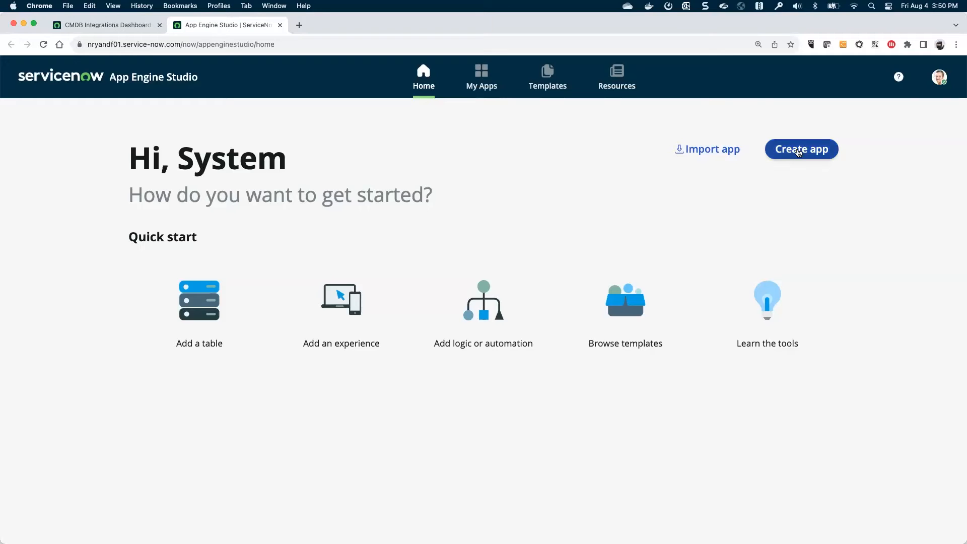
- Create the app NOW-KongGW, continuing past name/description and accepting default admin and user roles
left_click(801, 149)
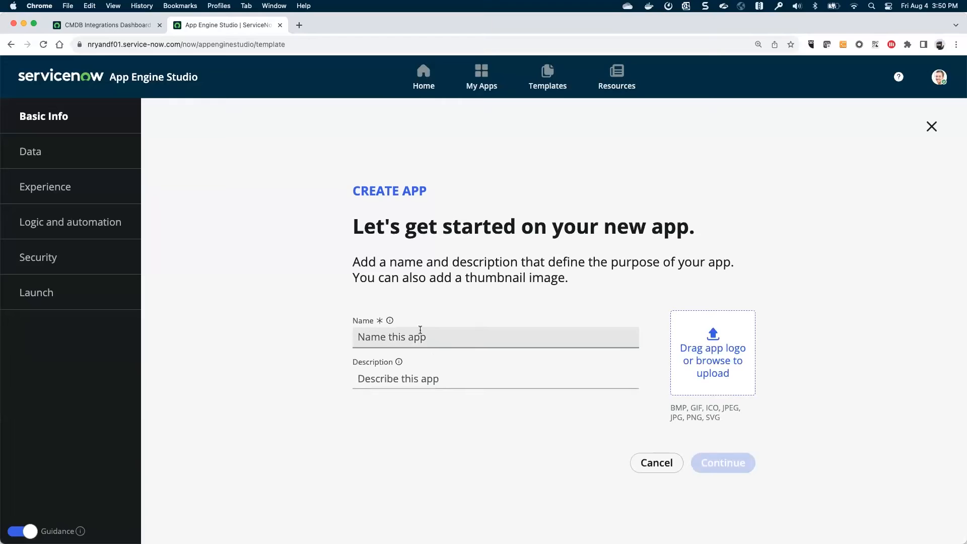
type("NOW")
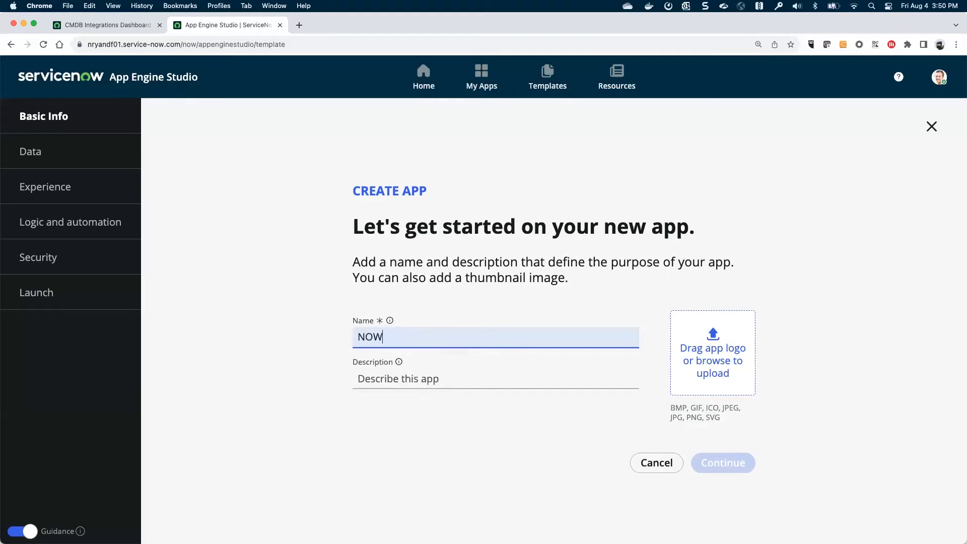
type("-KongGW")
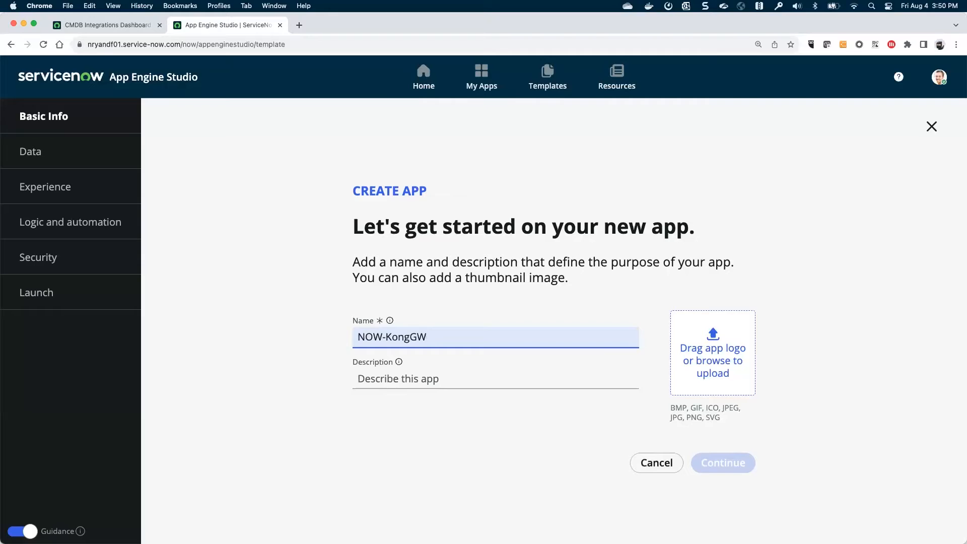
left_click(496, 379)
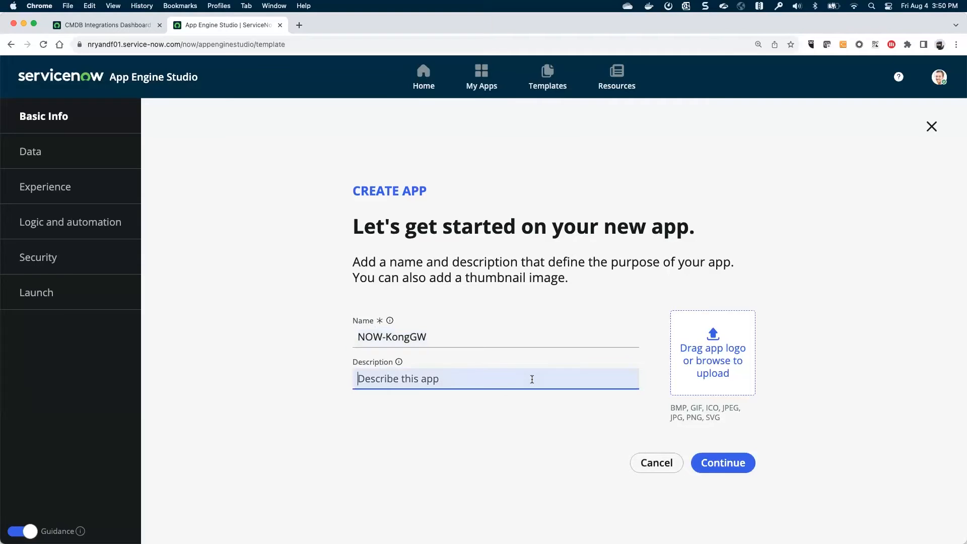
left_click(722, 463)
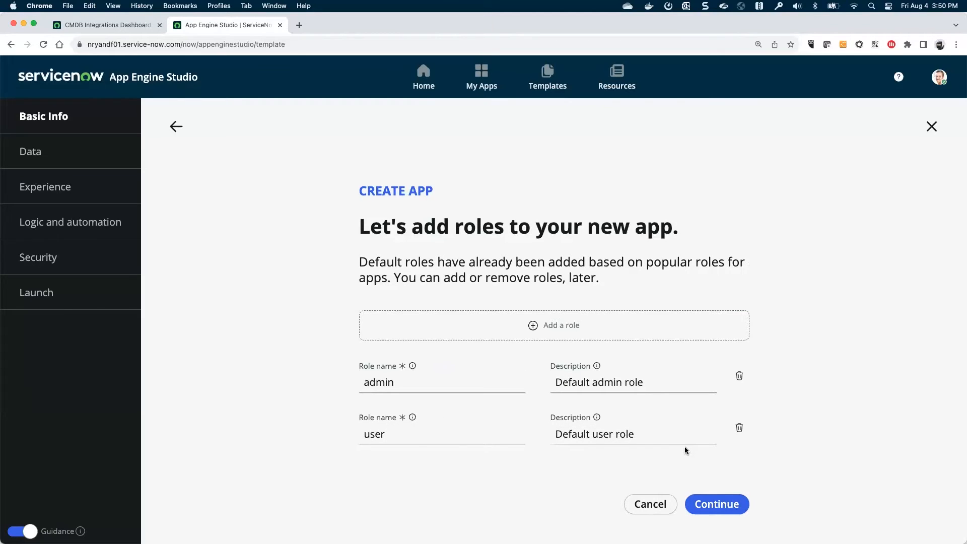
mouse_move(693, 465)
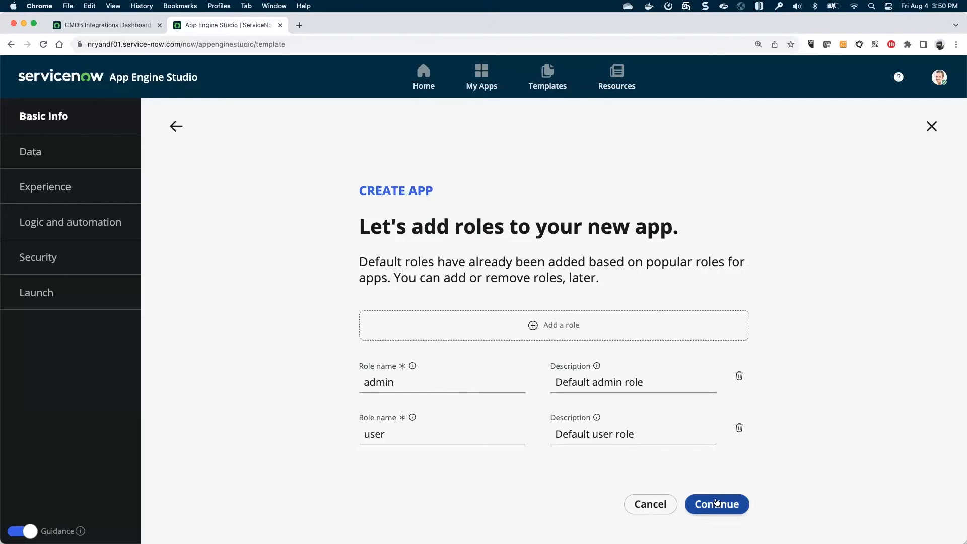
left_click(716, 504)
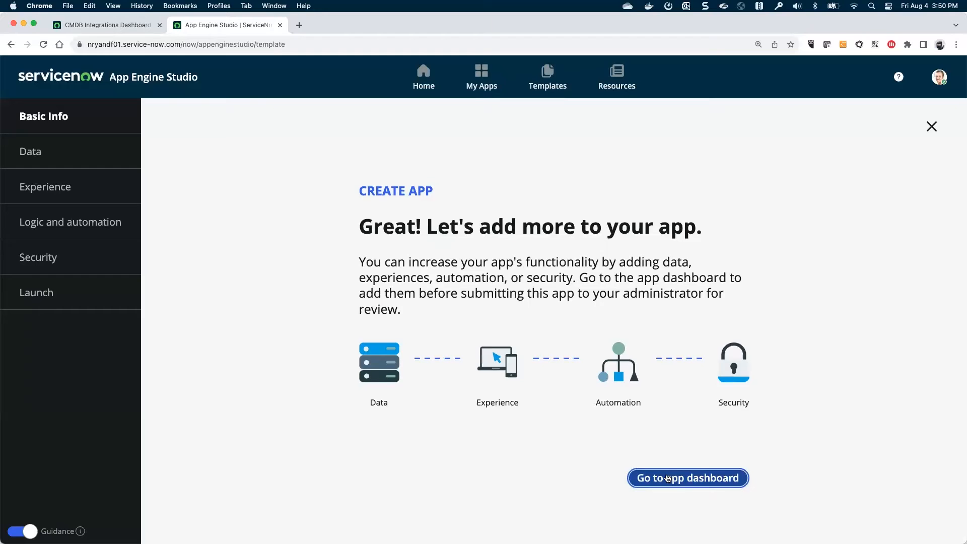
- Go to the NOW-KongGW app dashboard and expand its Source control dropdown
left_click(687, 478)
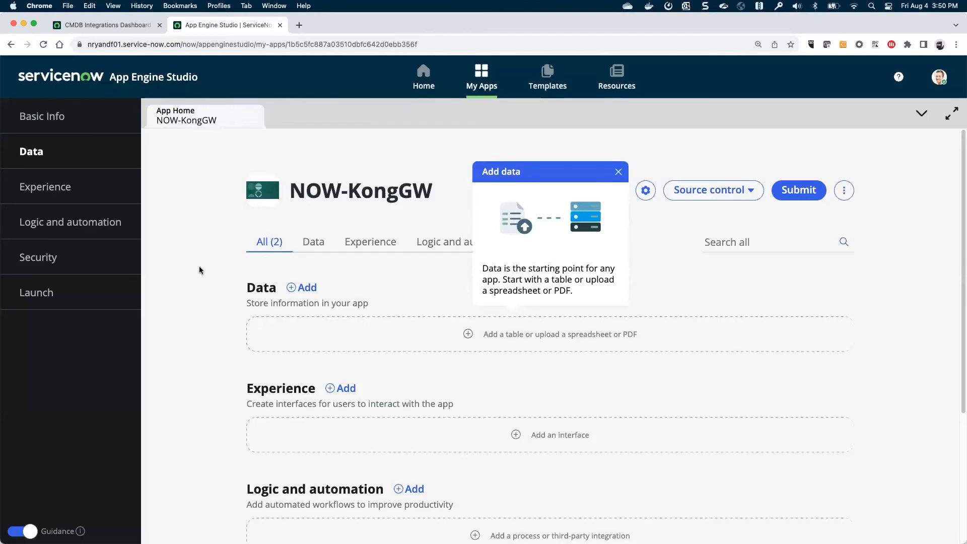
mouse_move(704, 152)
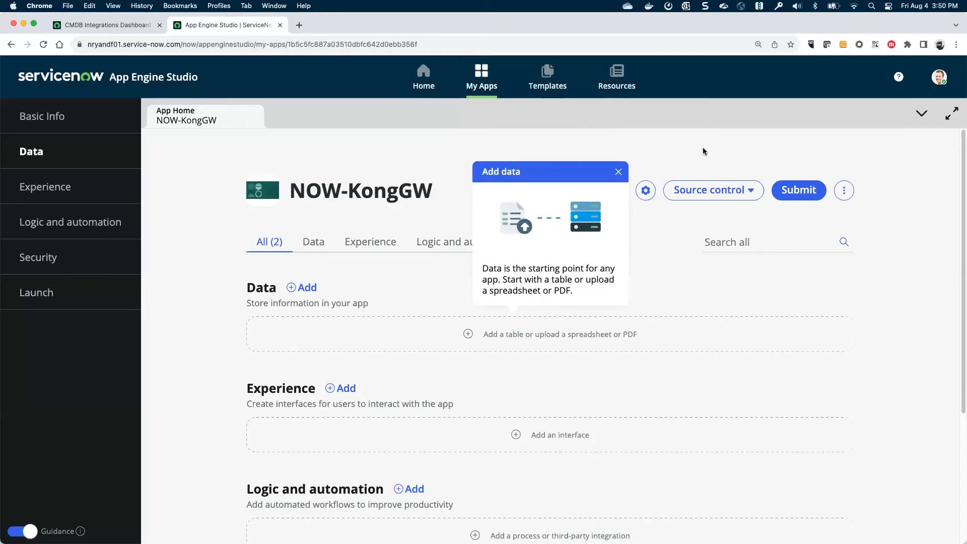
left_click(710, 189)
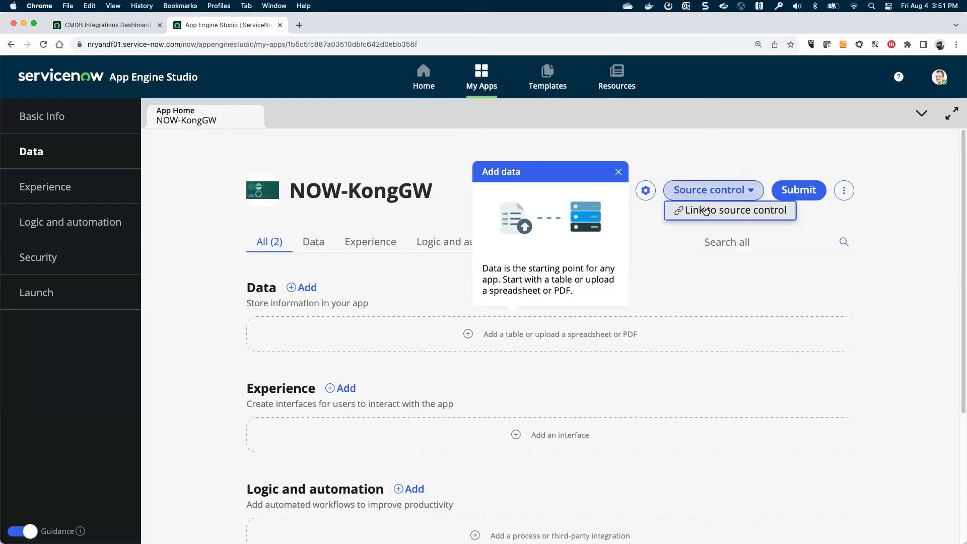
- Start Link to source control for NOW-KongGW, leaving URL blank and setting Branch to 'master'
left_click(730, 210)
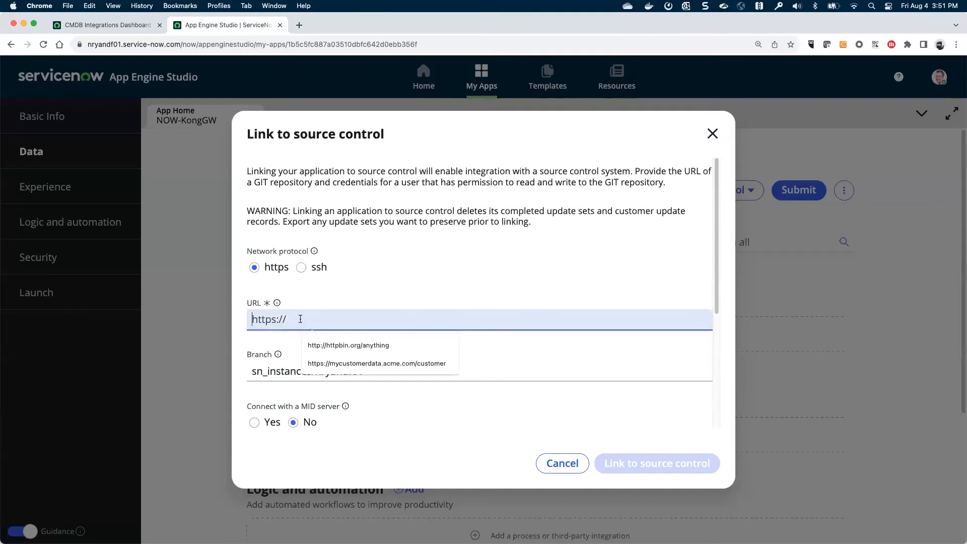
left_click(380, 403)
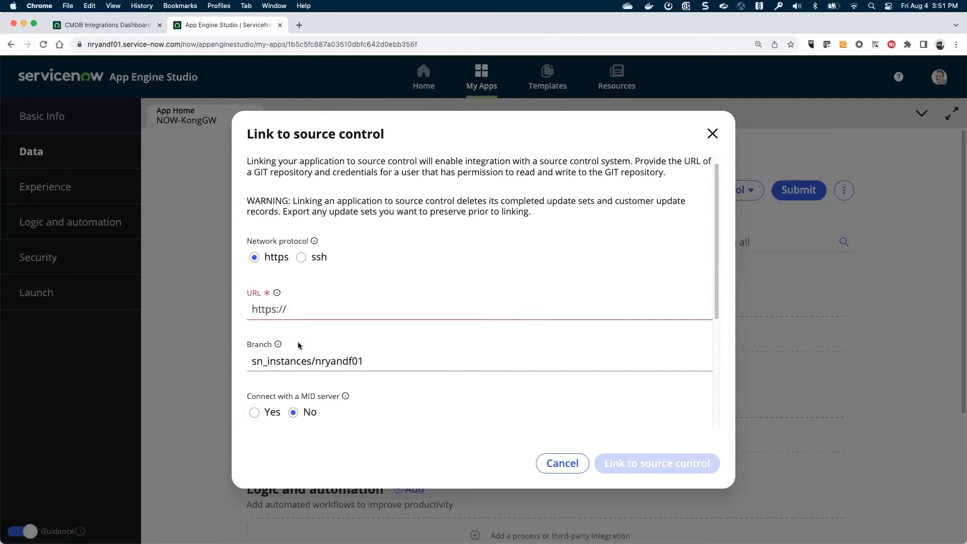
scroll("down", 3)
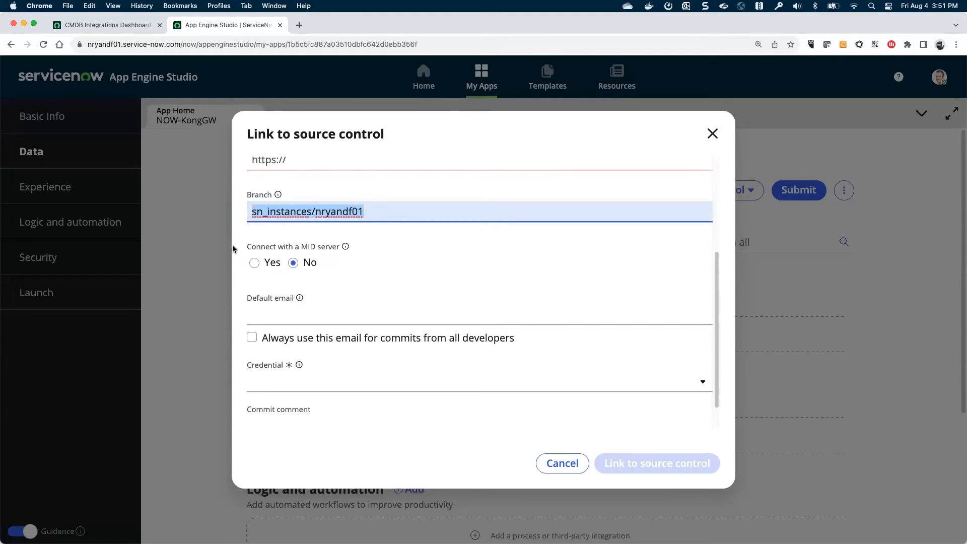
type("master")
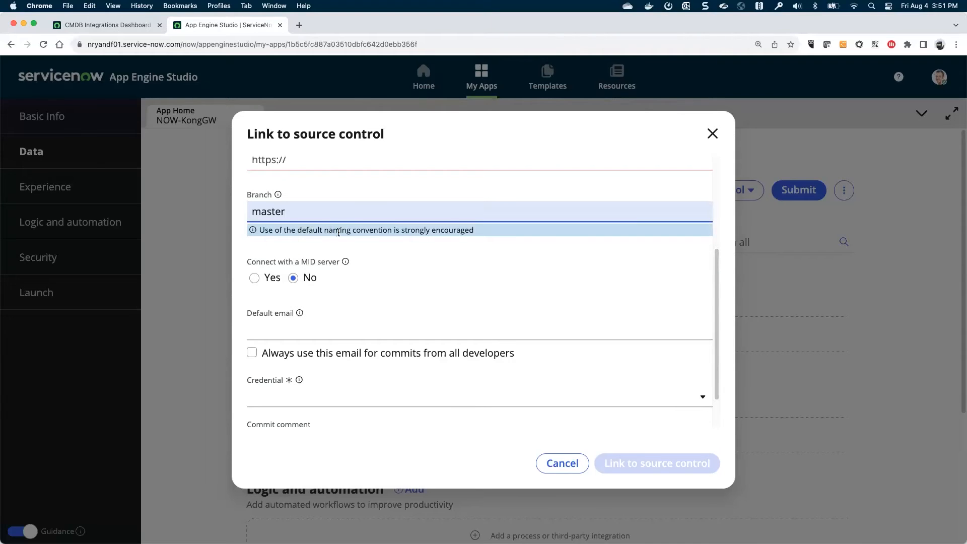
mouse_move(254, 306)
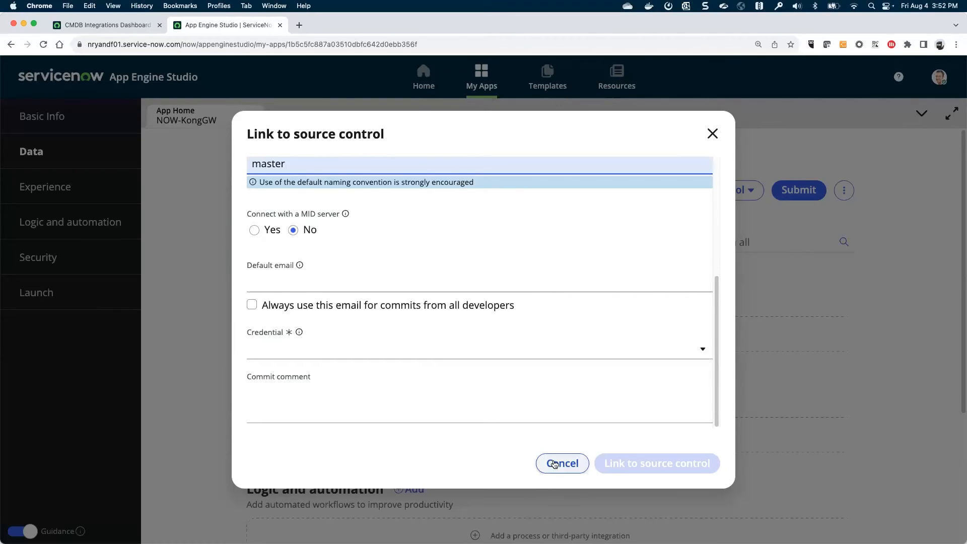
mouse_move(629, 467)
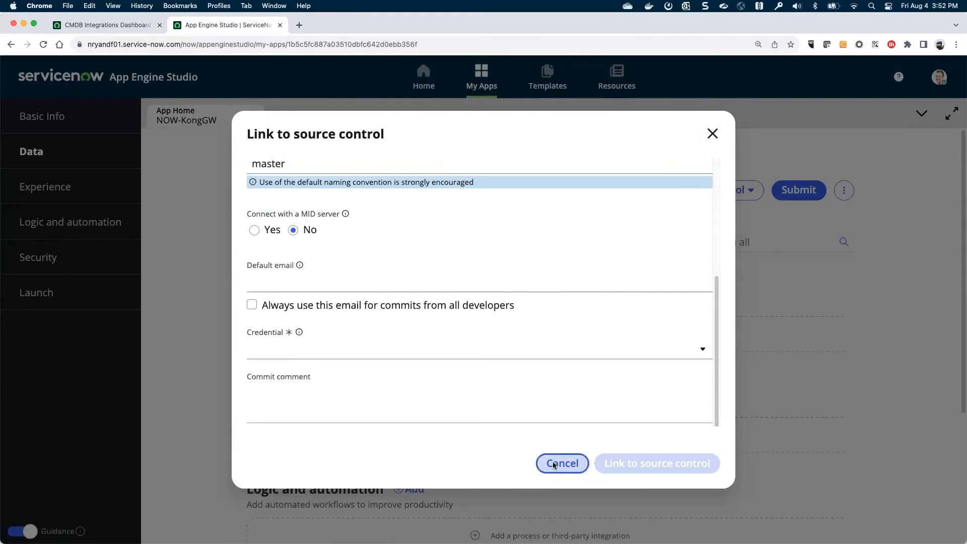
- Cancel the Link to source control dialog, returning to the NOW-KongGW dashboard
left_click(561, 464)
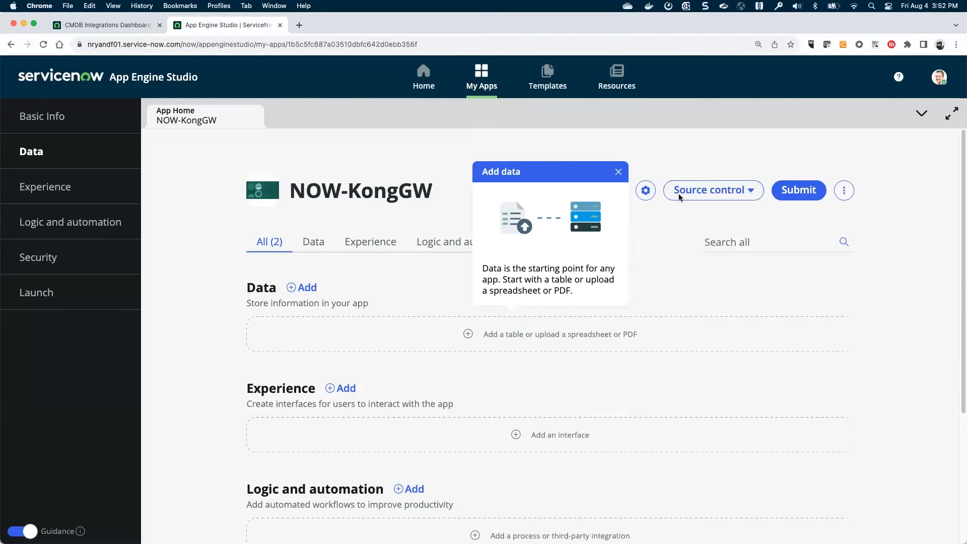
mouse_move(179, 169)
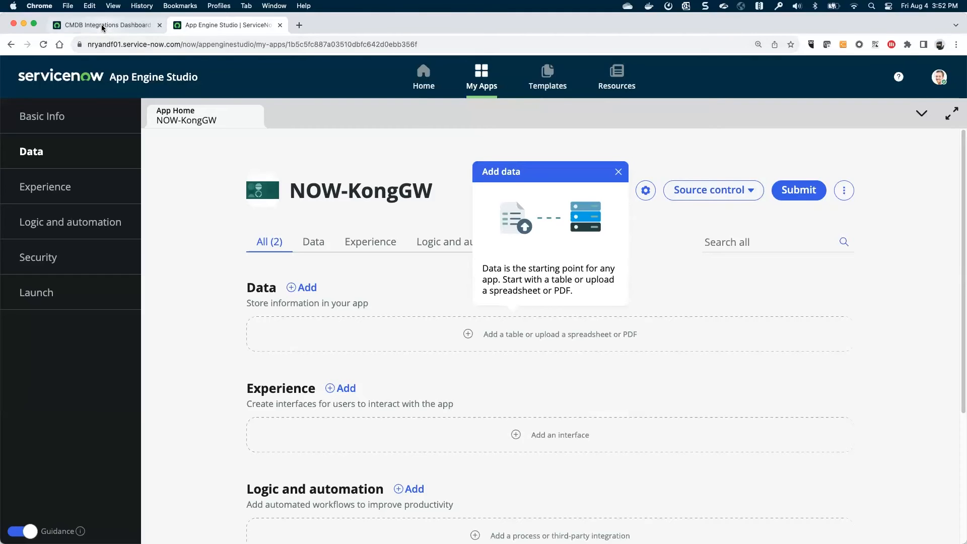
- Return to the CMDB Integrations Dashboard tab and expand the All application navigator
left_click(105, 24)
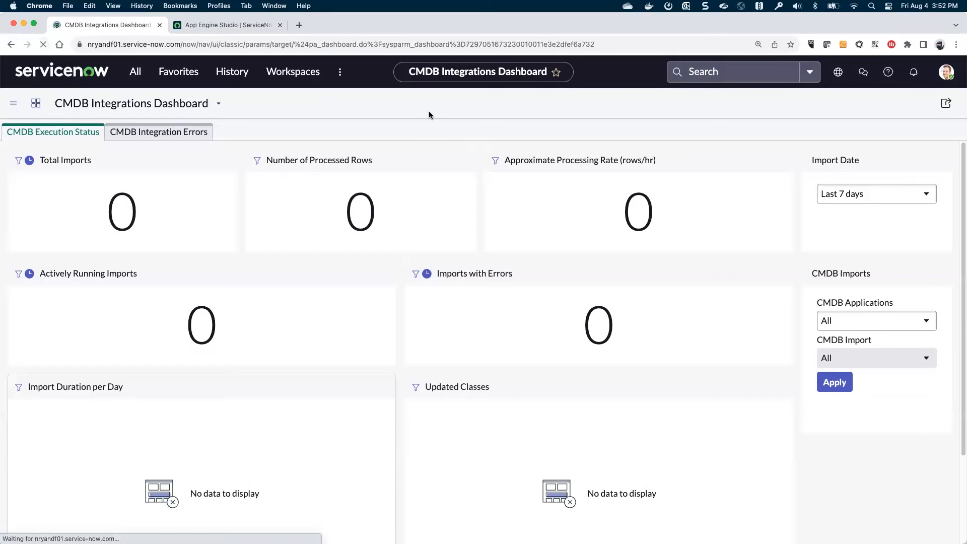
mouse_move(614, 127)
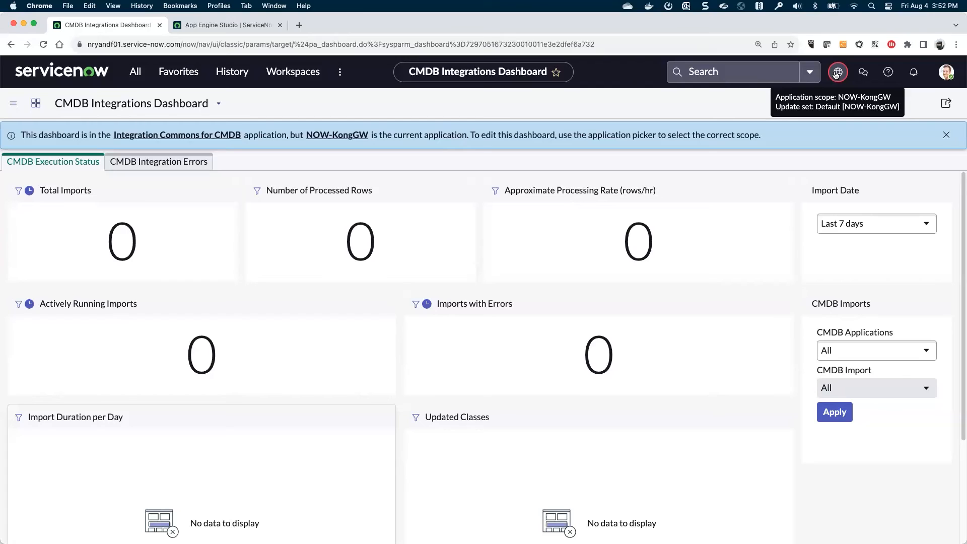
mouse_move(449, 120)
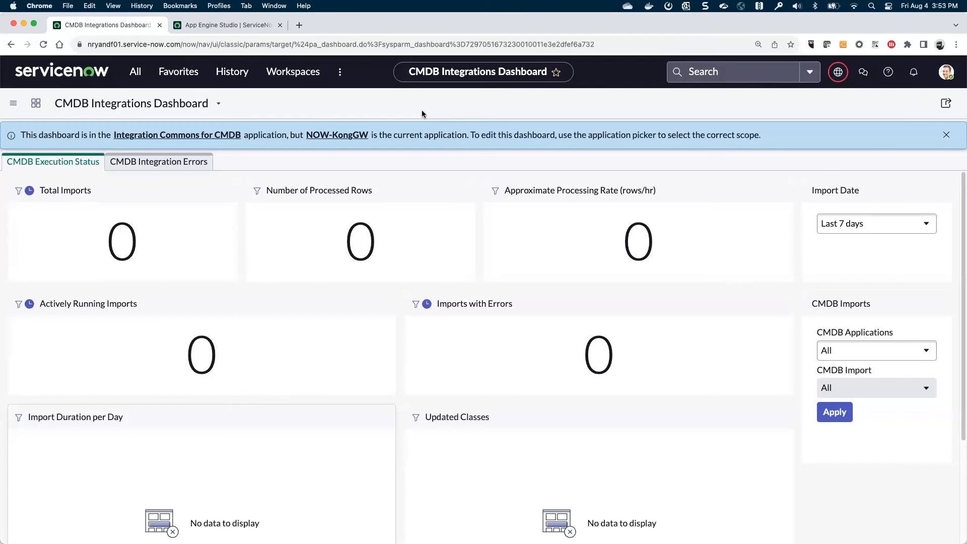
mouse_move(291, 115)
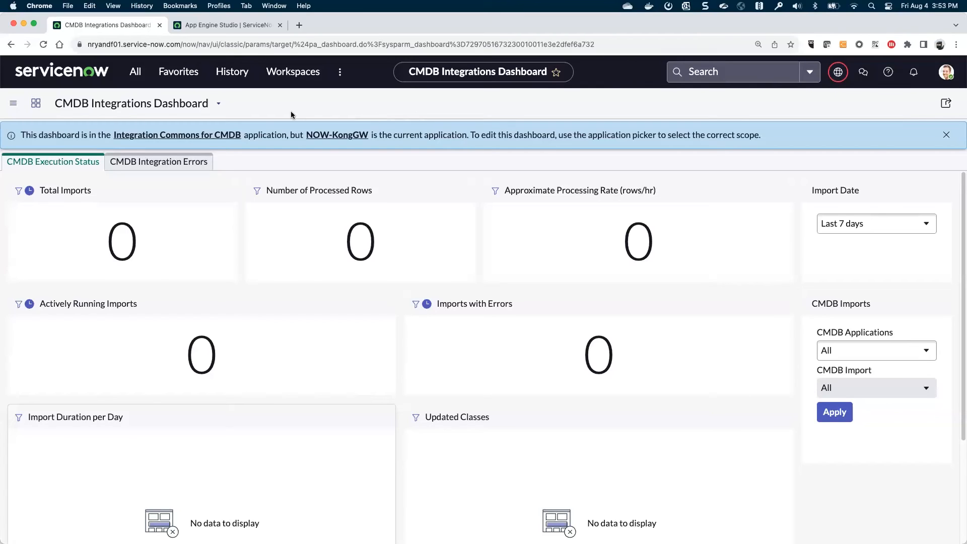
mouse_move(285, 114)
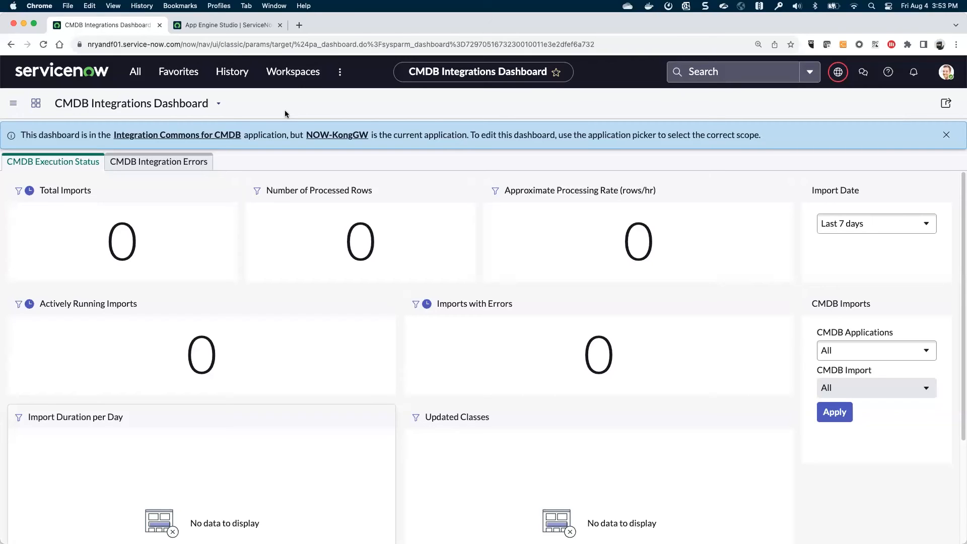
mouse_move(24, 148)
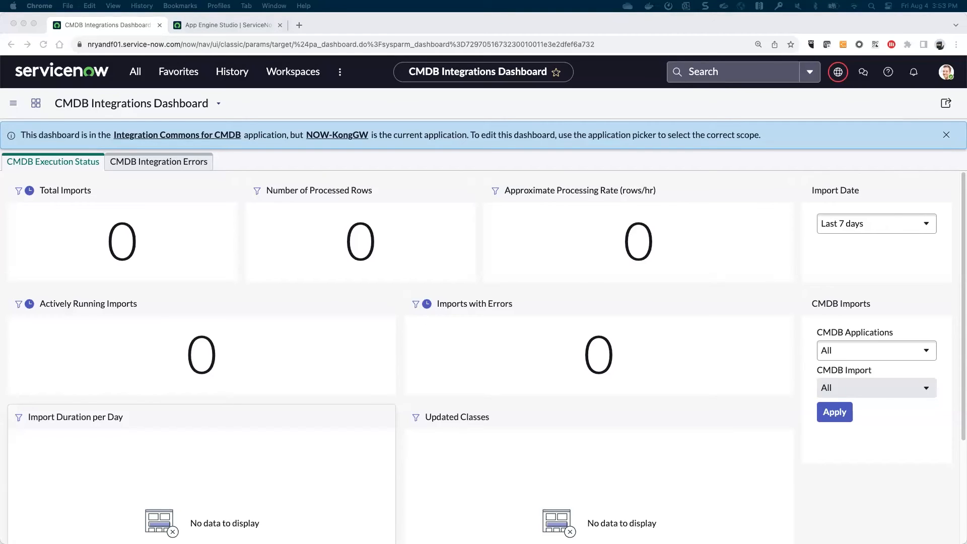
mouse_move(355, 112)
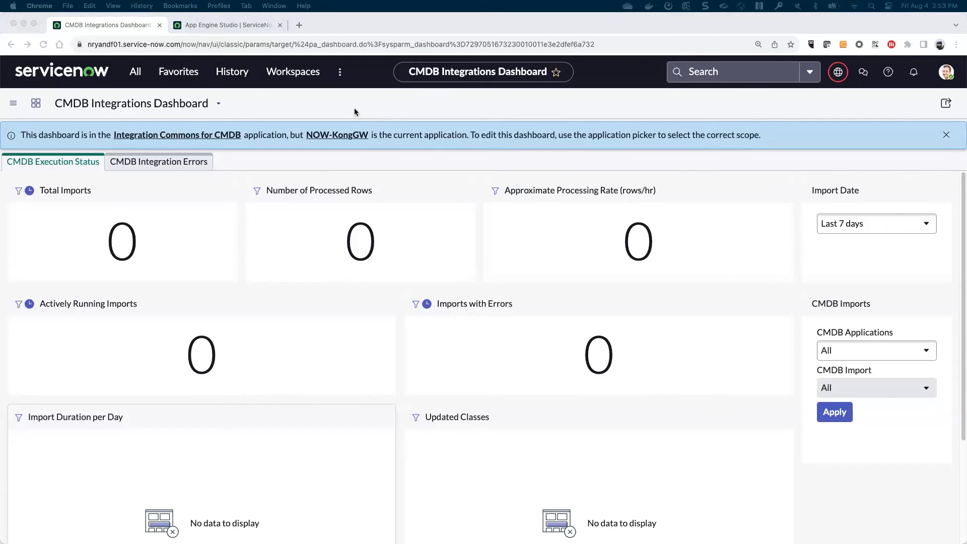
left_click(134, 71)
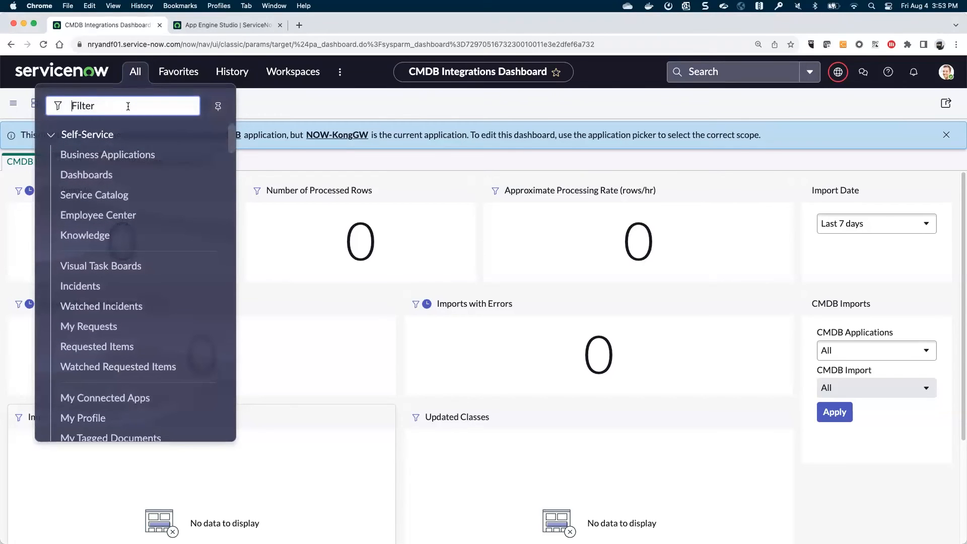
- Filter the navigator for 'fix' and open System Definition > Fix Scripts
type("fix")
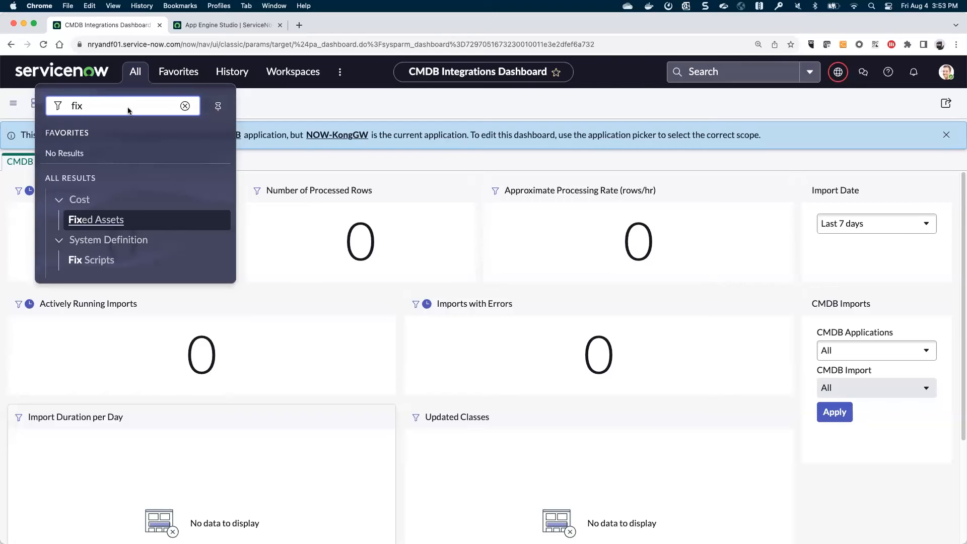
mouse_move(90, 260)
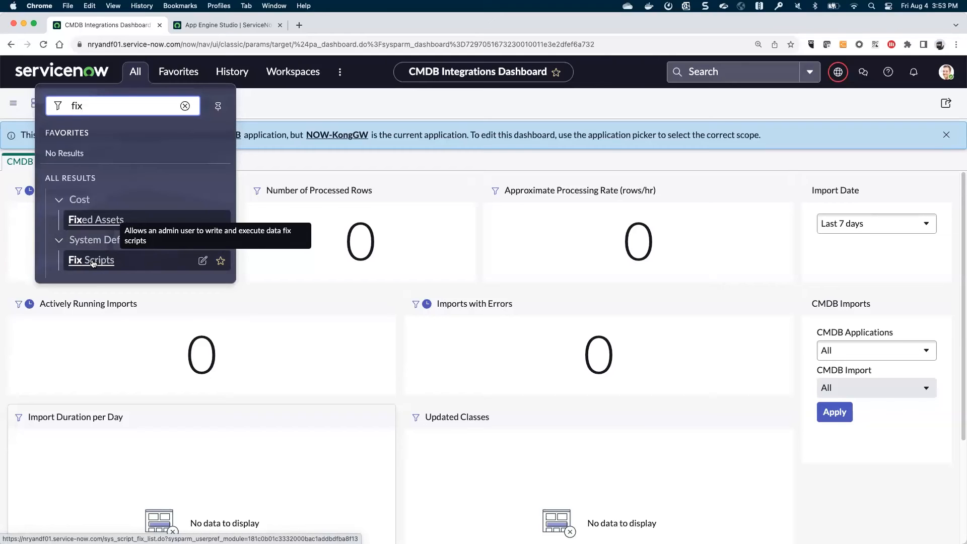
left_click(91, 260)
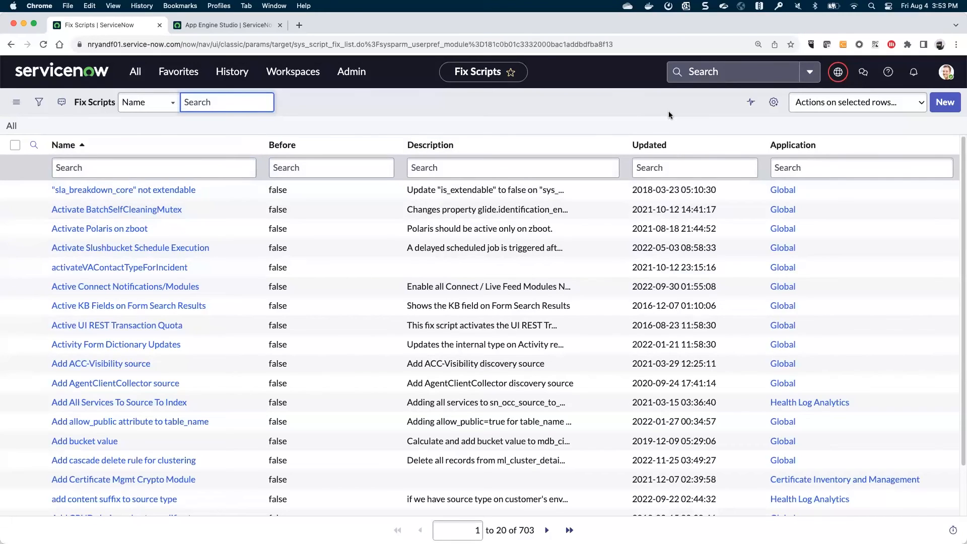
mouse_move(665, 109)
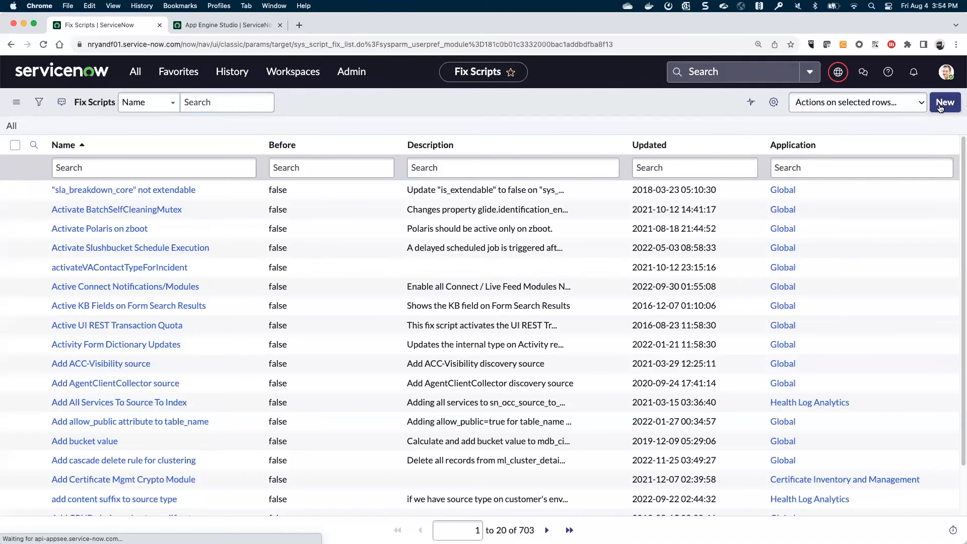
- Create a new fix script record named 'Add discovery source for Kong Gateway'
left_click(944, 102)
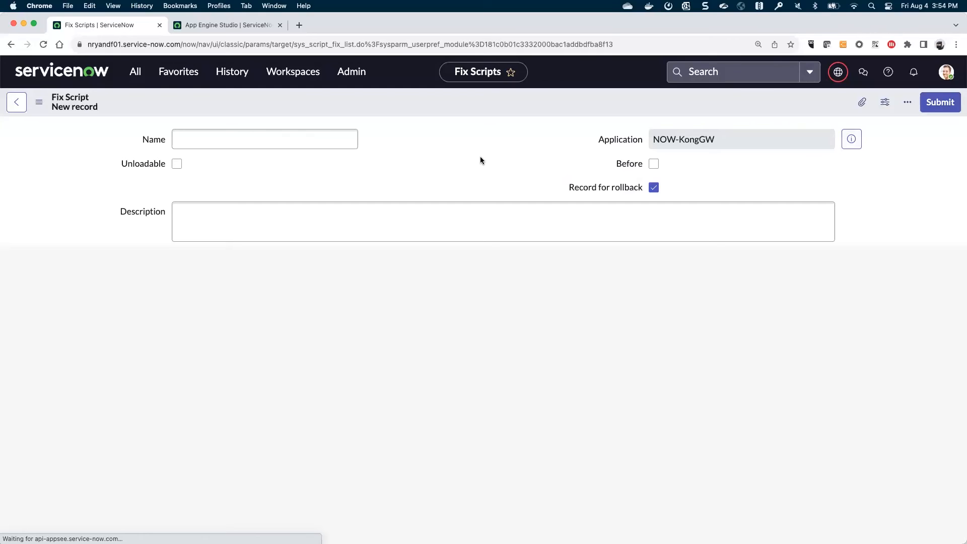
mouse_move(695, 157)
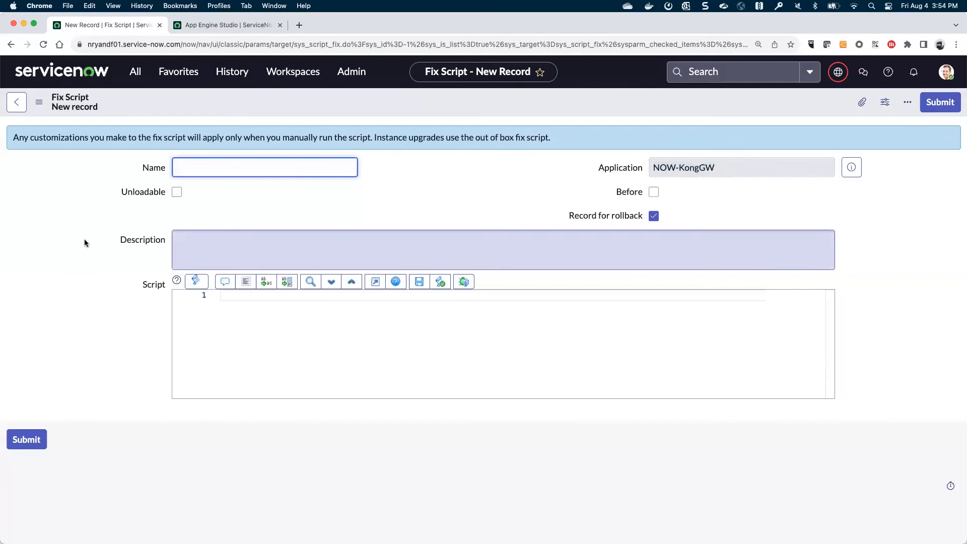
type("Add discovery source for")
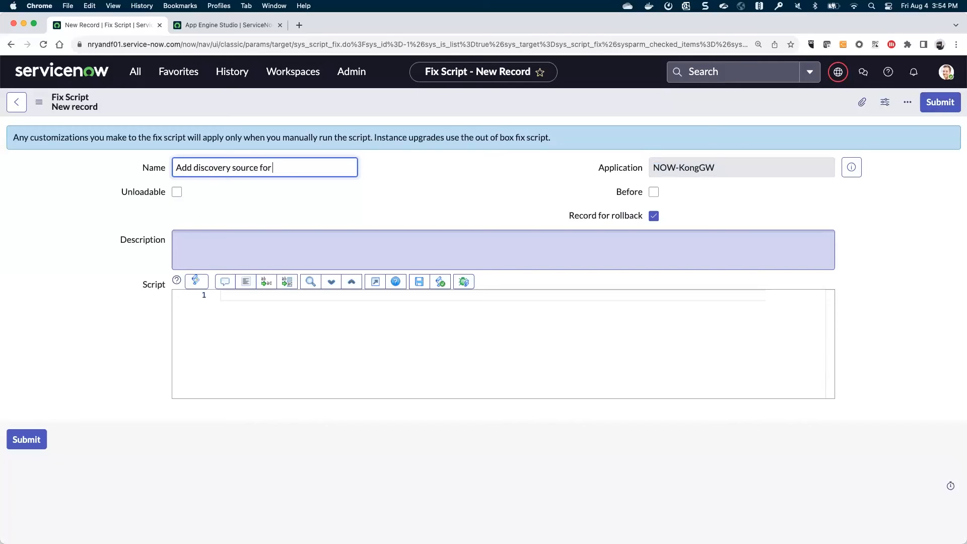
type("Kong Gateww")
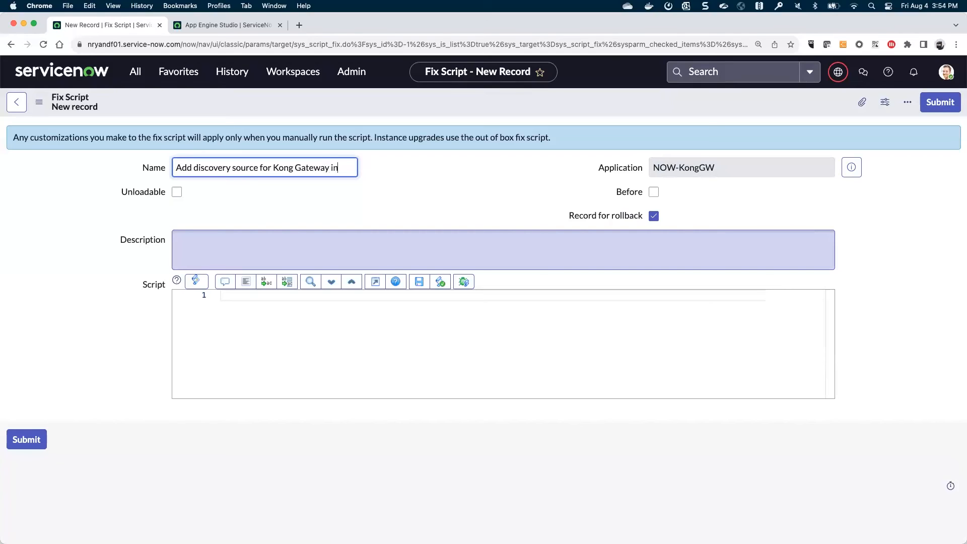
key("backspace")
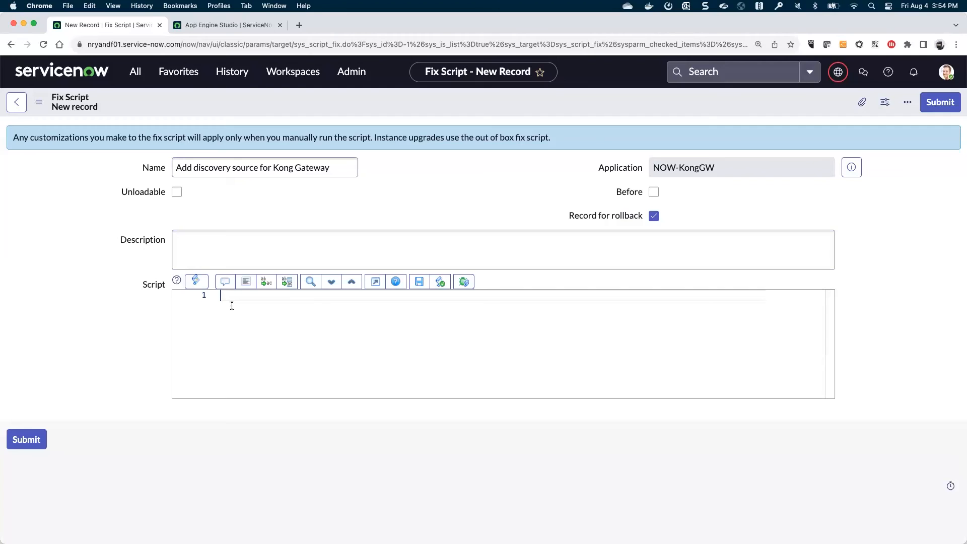
- Enter the CMDBDataSourceUtil script with source_name 'NOW-KongGW' into the Script field
type("var source_name = 'NOW-KongGW';")
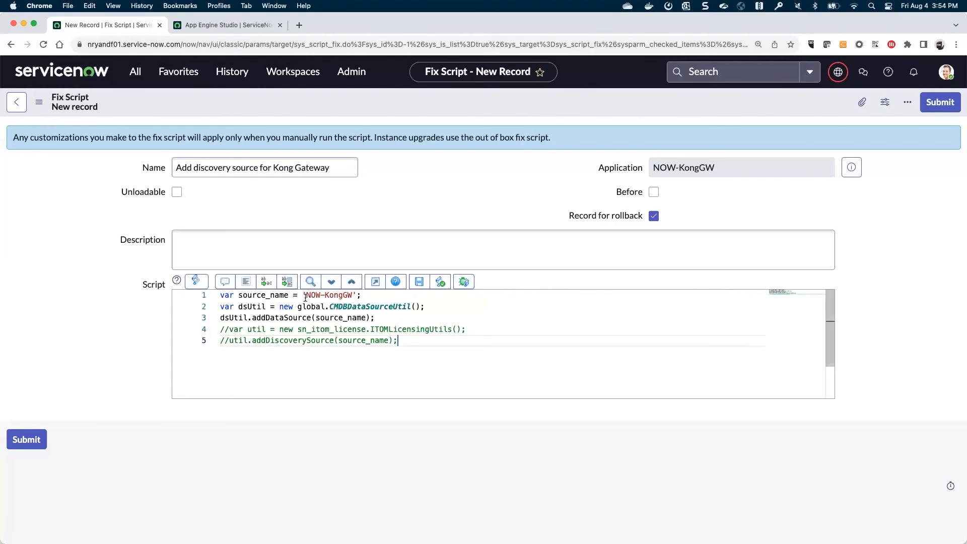
double_click(328, 295)
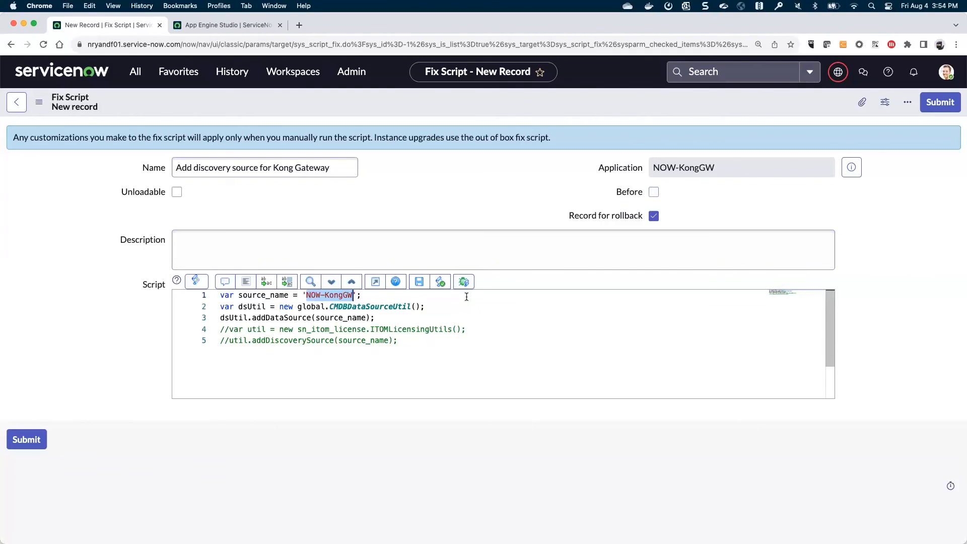
left_click(345, 318)
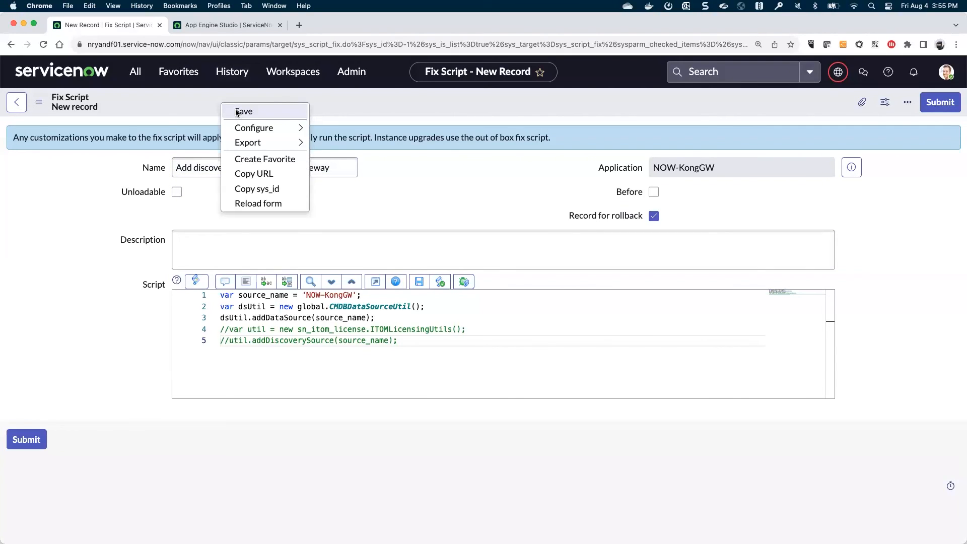
- Save the fix script via the form header context menu and stay on the record
left_click(244, 112)
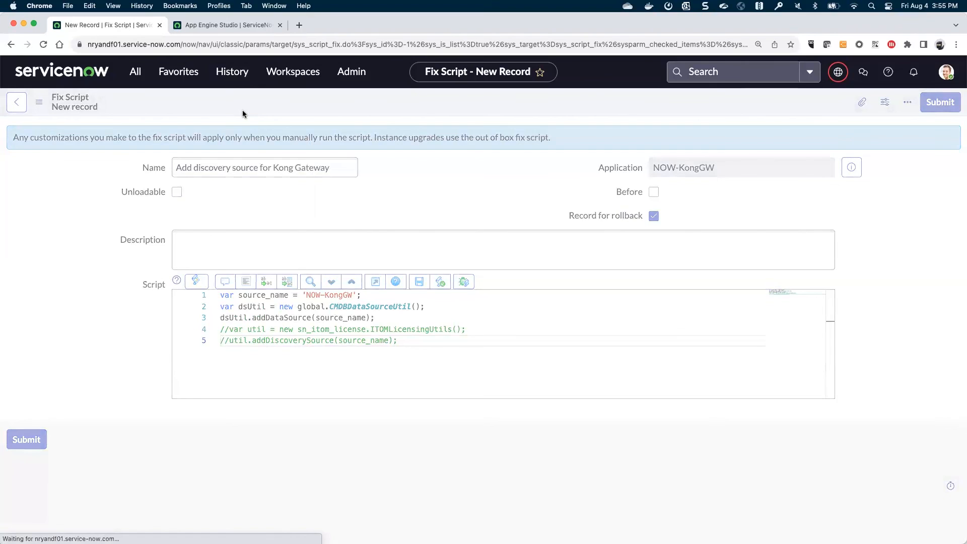
left_click(940, 102)
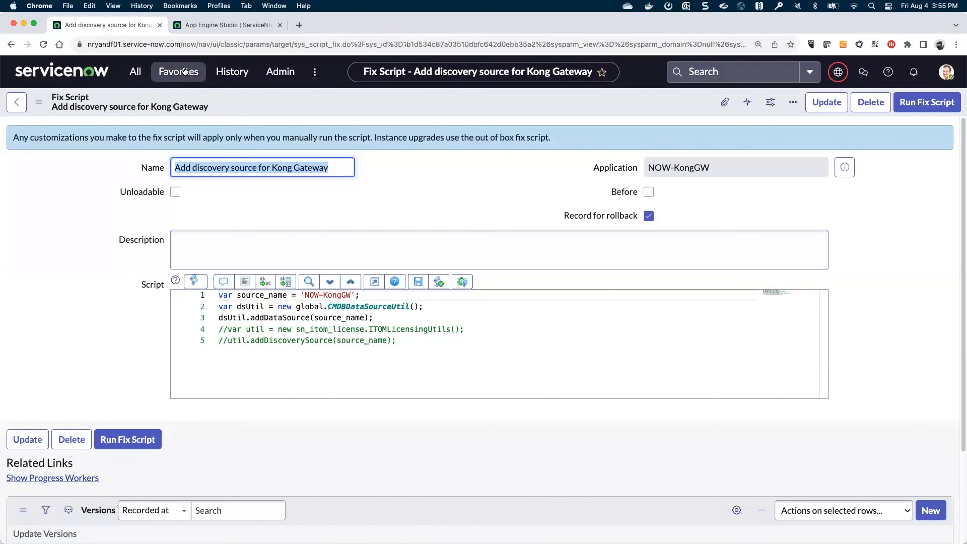
- Show the cmdb_ci discovery_source choices from Favorites, sorted by value, then filter the navigator for 'fix'
left_click(179, 71)
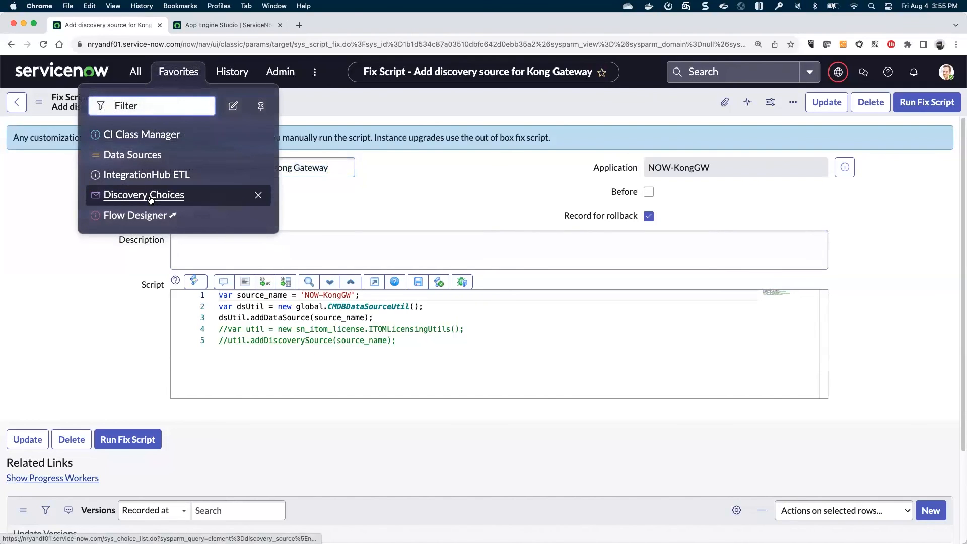
left_click(144, 195)
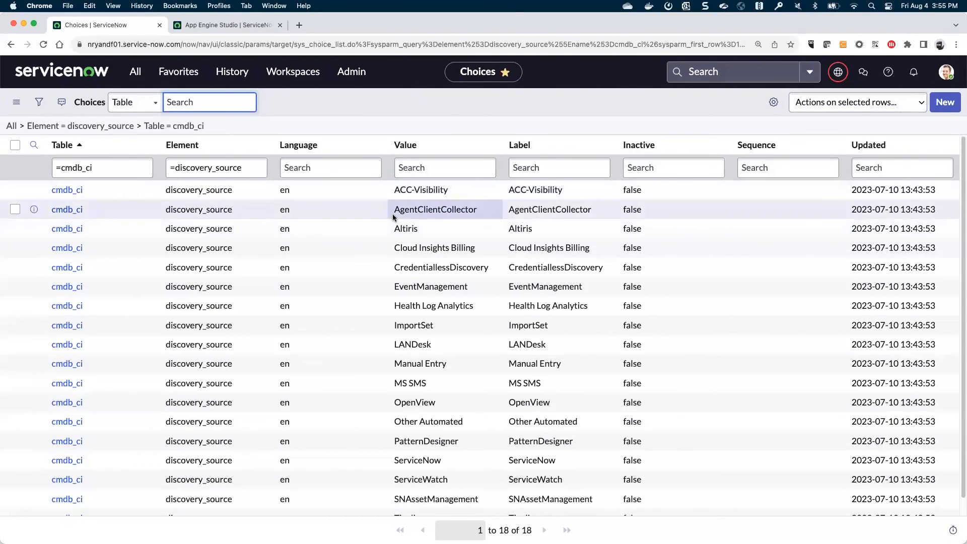
scroll("down", 3)
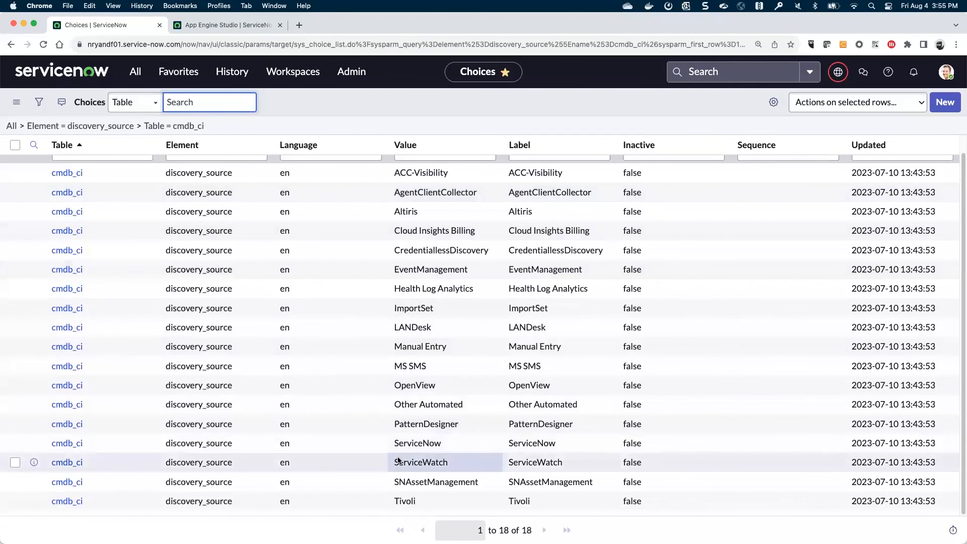
left_click(406, 144)
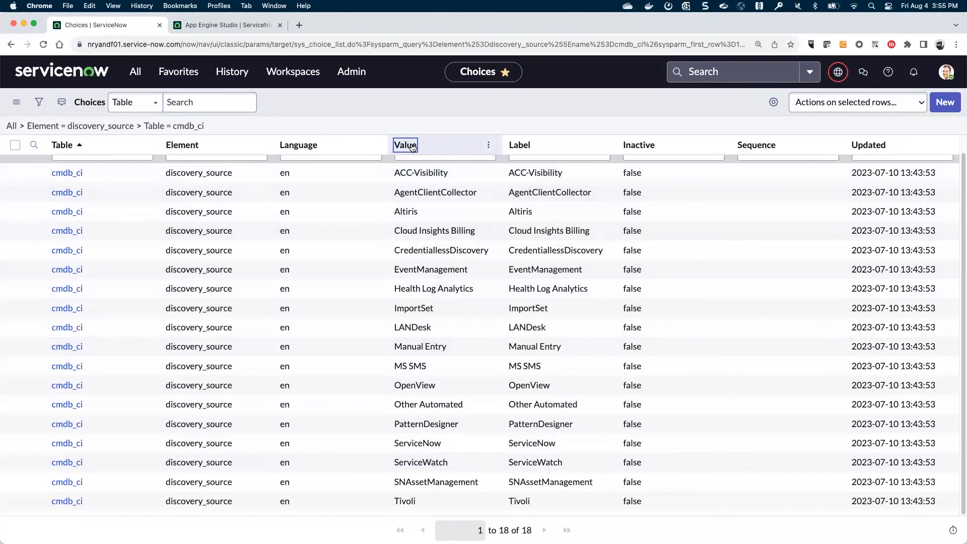
left_click(405, 144)
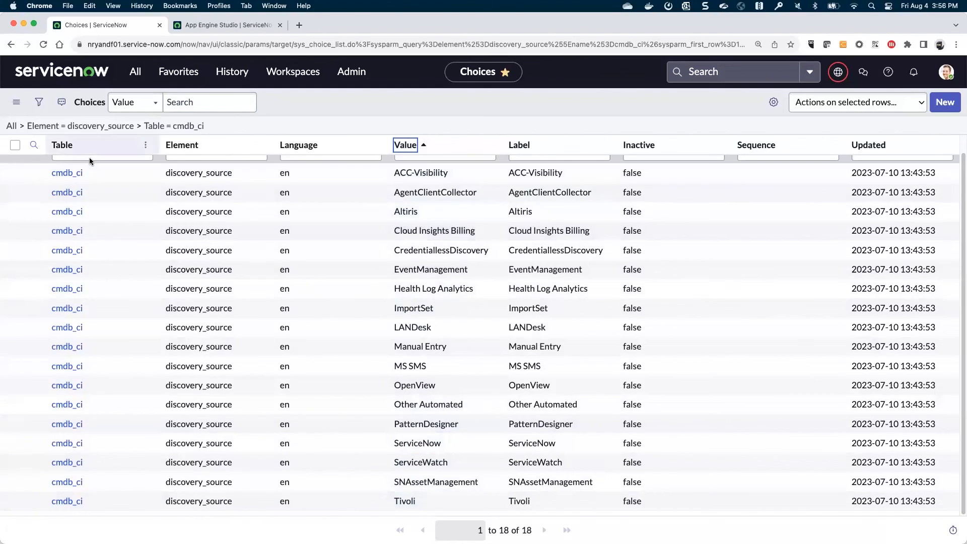
type("fix")
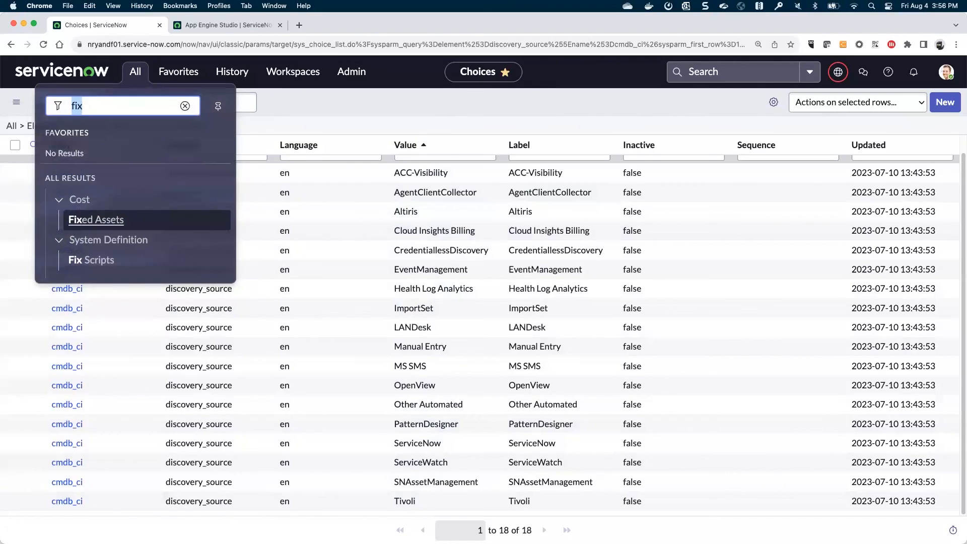
- Reach Scripts - Background via 'backg' and enter the script with source_name 'NOW-KongGW'
type("backgrou")
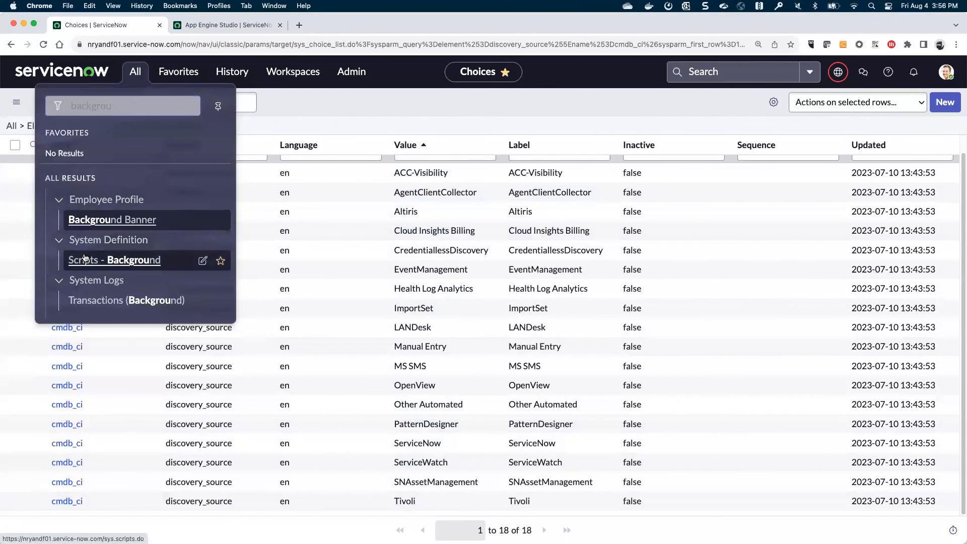
left_click(114, 260)
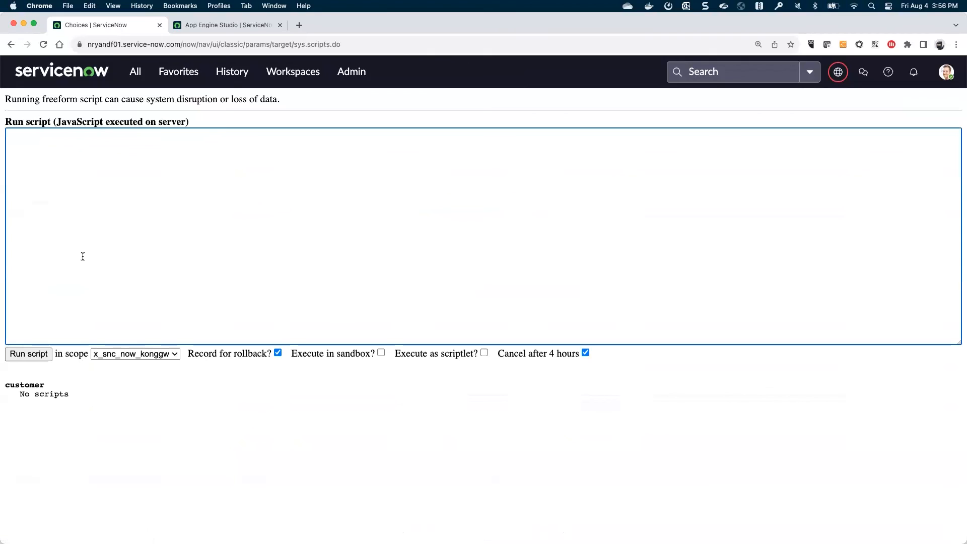
type("var source_name = 'NOW-KongGW';")
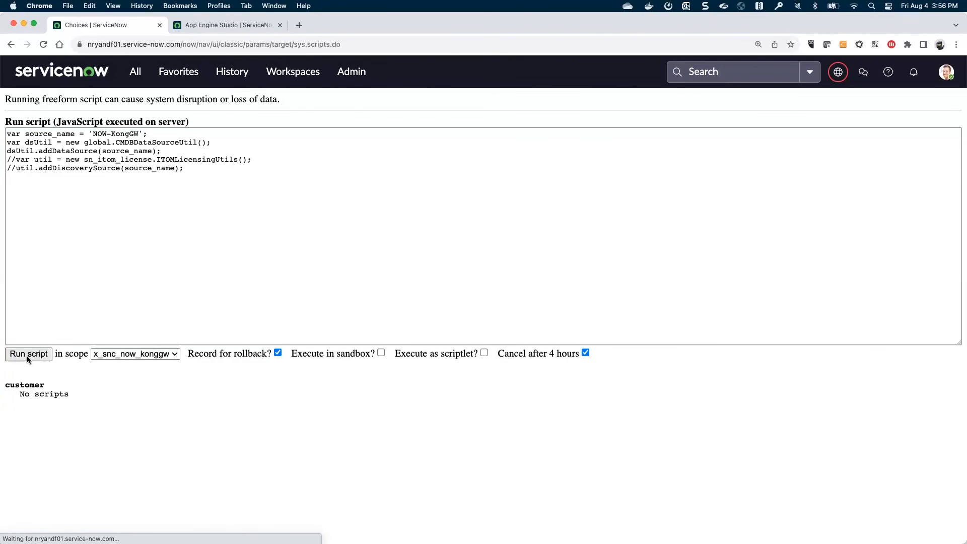
- Run the registration script in the x_snc_now_konggw scope, inserting the sys_choice record
left_click(29, 354)
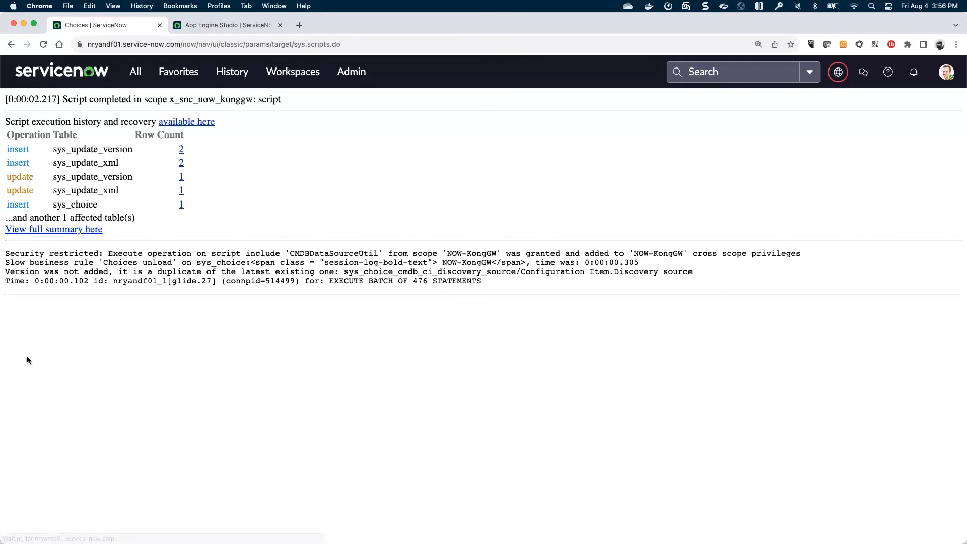
mouse_move(64, 322)
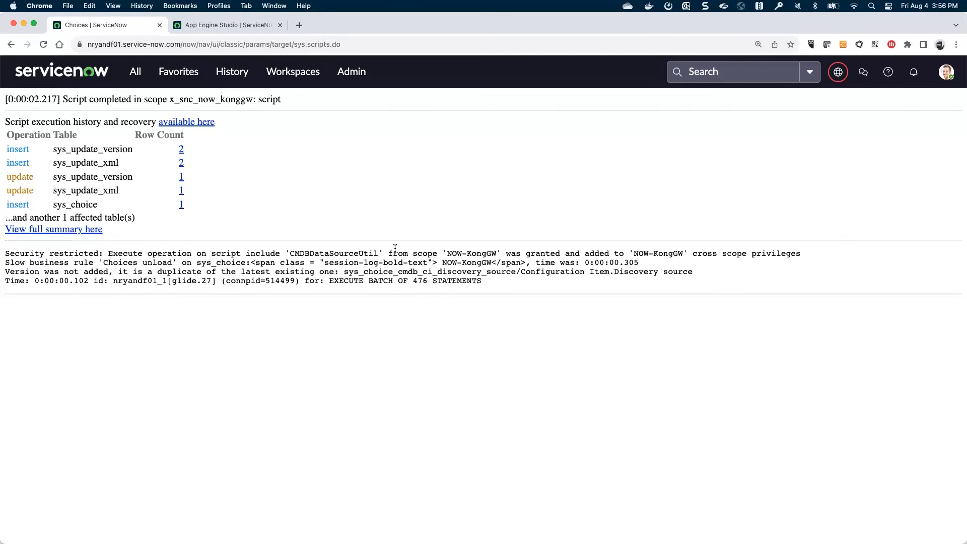
mouse_move(494, 268)
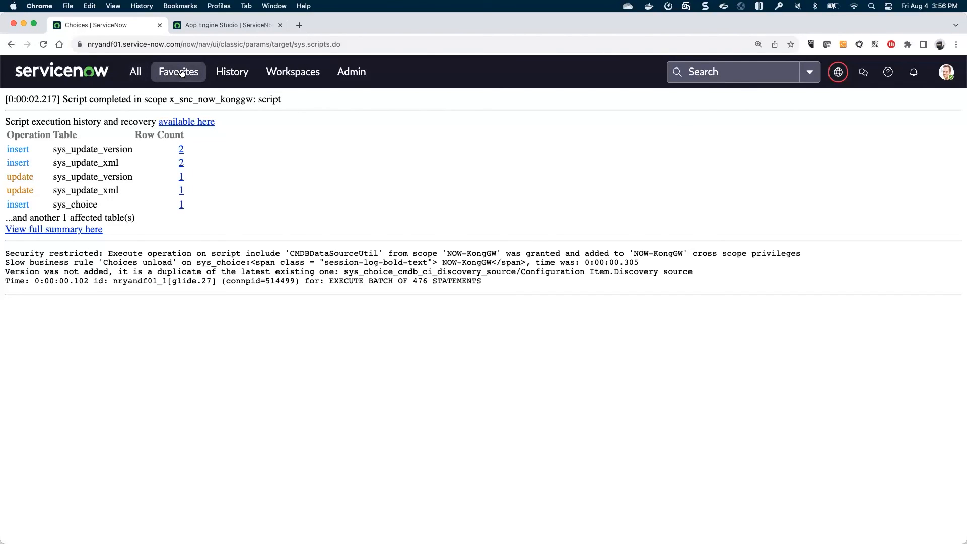
- Return to the Discovery Choices favourite to confirm NOW-KongGW among 19 values
left_click(177, 72)
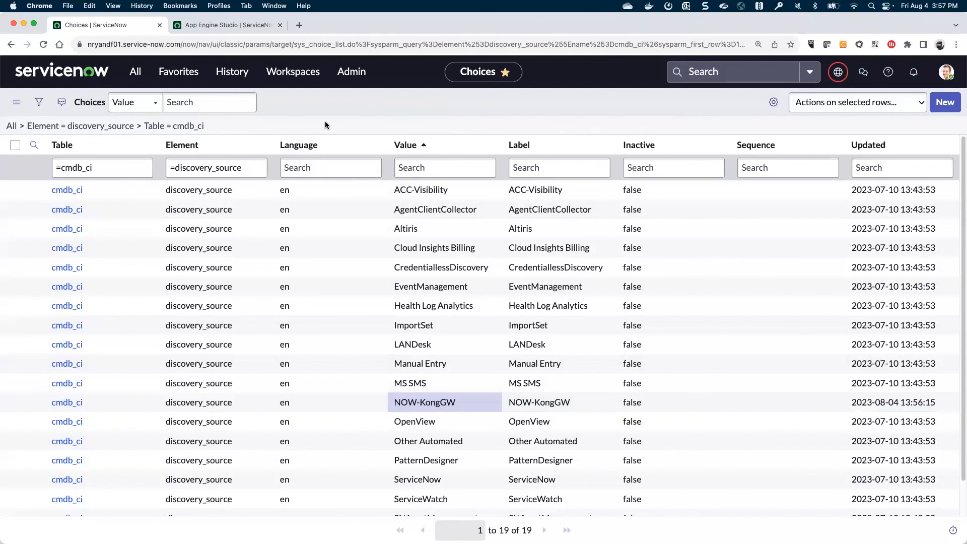
mouse_move(314, 128)
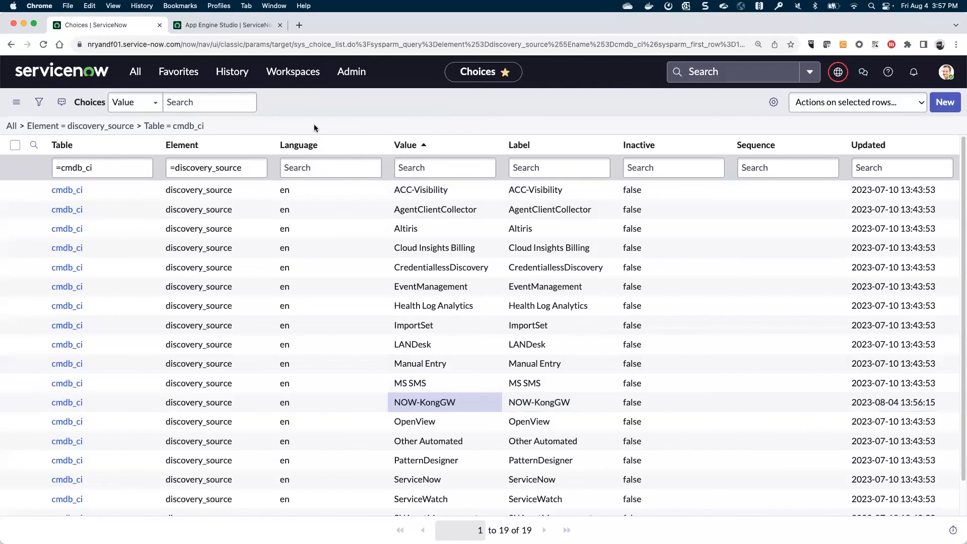